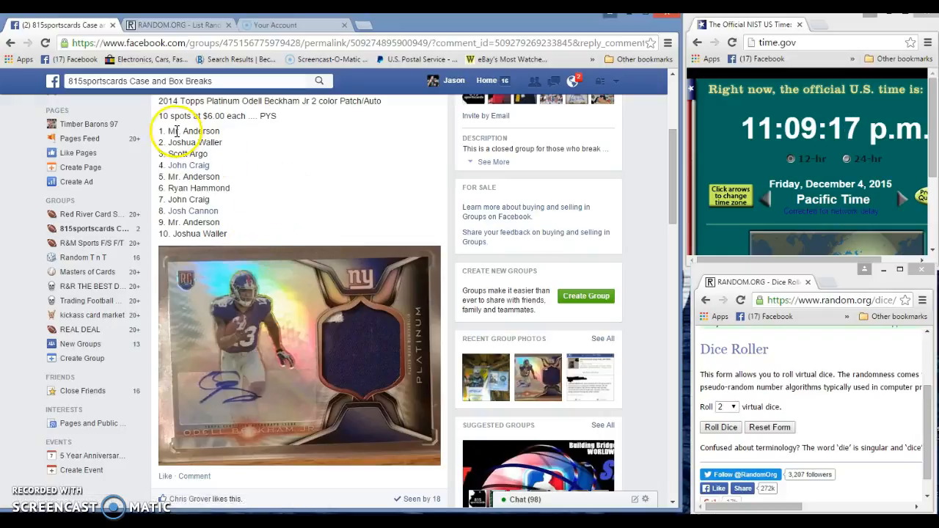
Select the post's numbered list of ten raffle spots for copying.
{"action": "left_click_drag", "start_coordinate": [175, 130], "coordinate": [220, 154]}
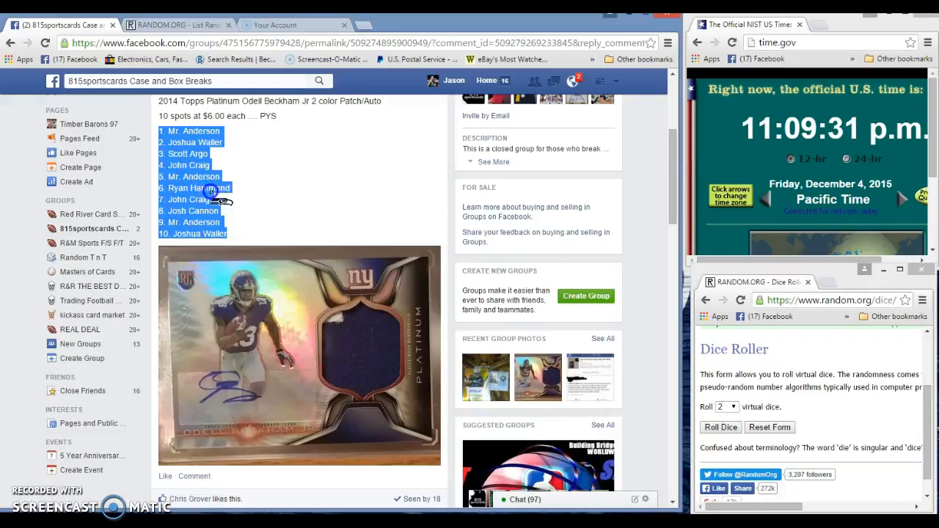
Post a 'Live!!!!' comment on the raffle thread and switch to the List Randomizer page.
{"action": "scroll", "scroll_direction": "down", "scroll_amount": 3}
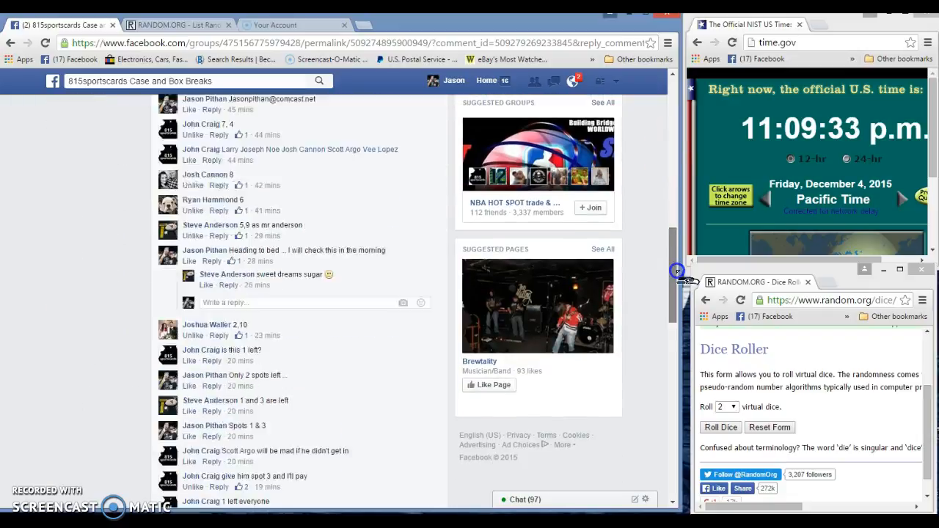
{"action": "scroll", "scroll_direction": "down", "scroll_amount": 3}
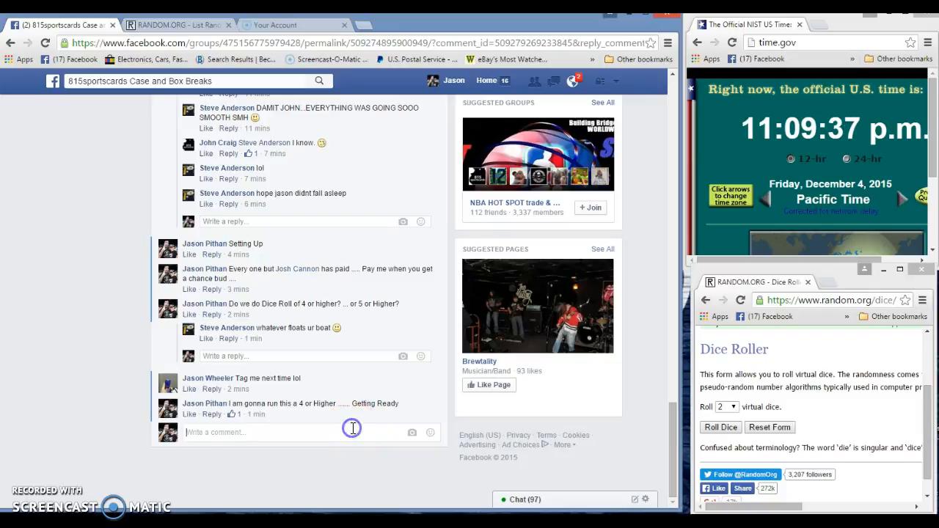
{"action": "type", "text": "Liv"}
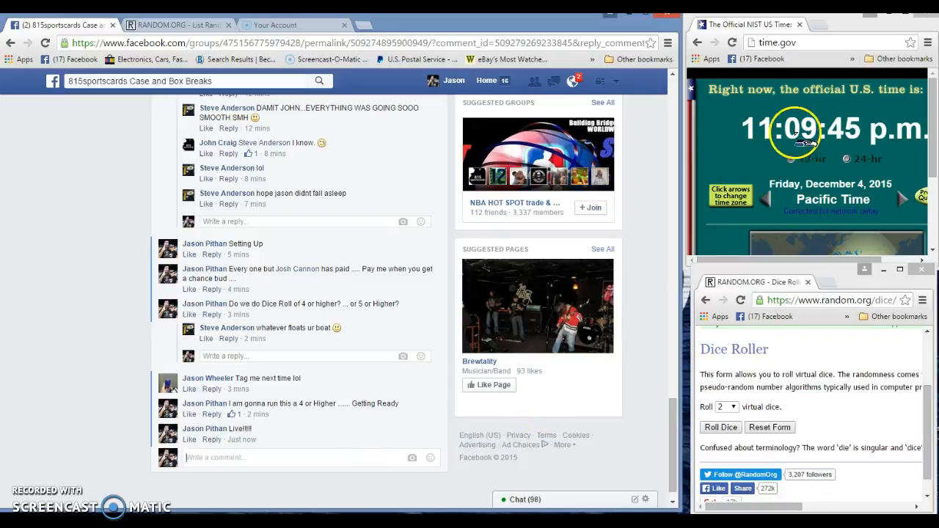
{"action": "left_click", "coordinate": [176, 24]}
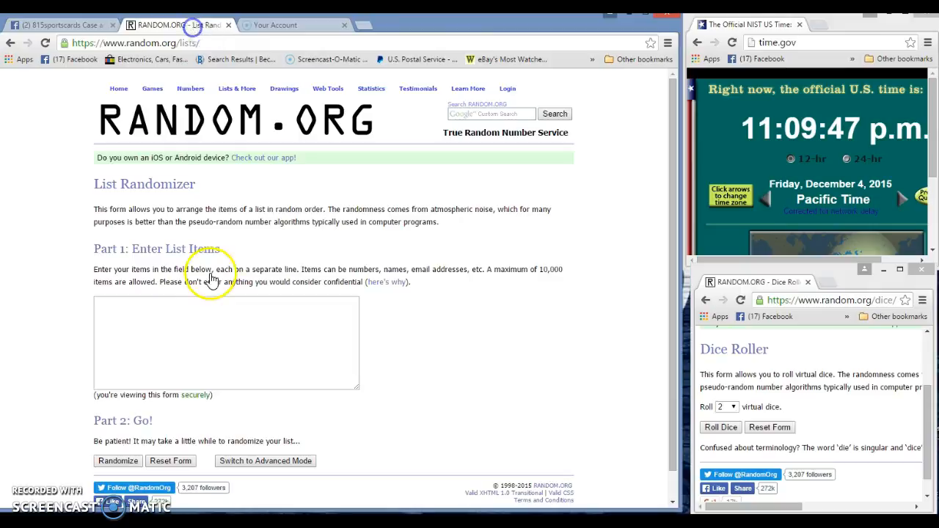
Paste the ten raffle names starting '1. Mr. Anderson' into the list field and roll two dice.
{"action": "type", "text": "1. Mr. Anderson"}
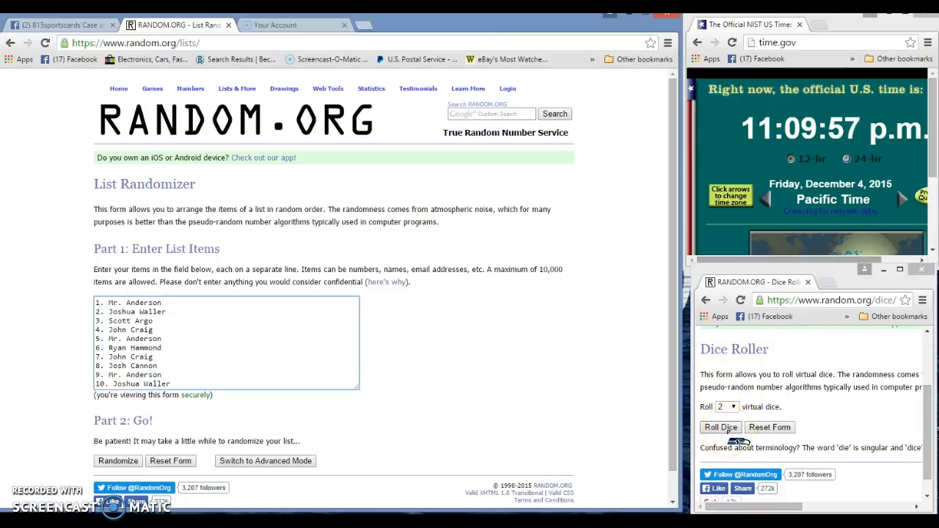
{"action": "left_click", "coordinate": [720, 427]}
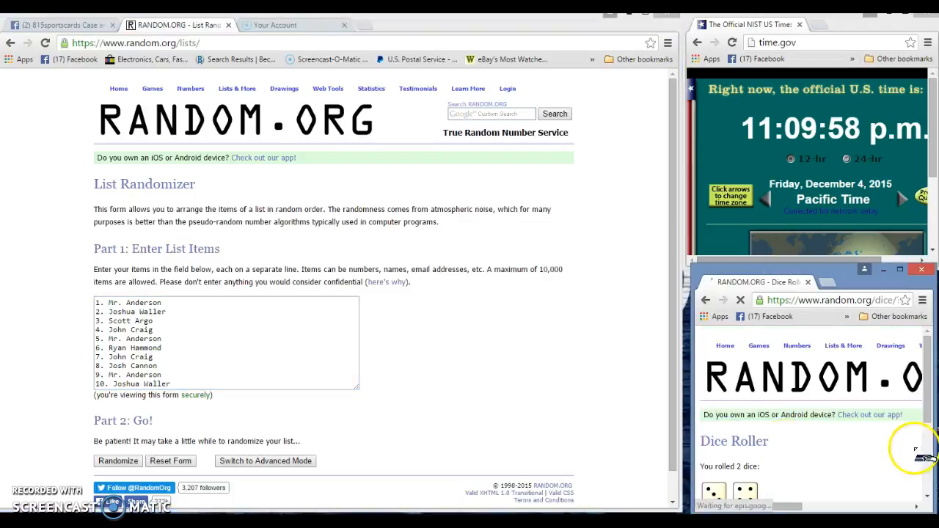
Check the dice result and randomize the raffle list for the first time.
{"action": "scroll", "scroll_direction": "down", "scroll_amount": 3}
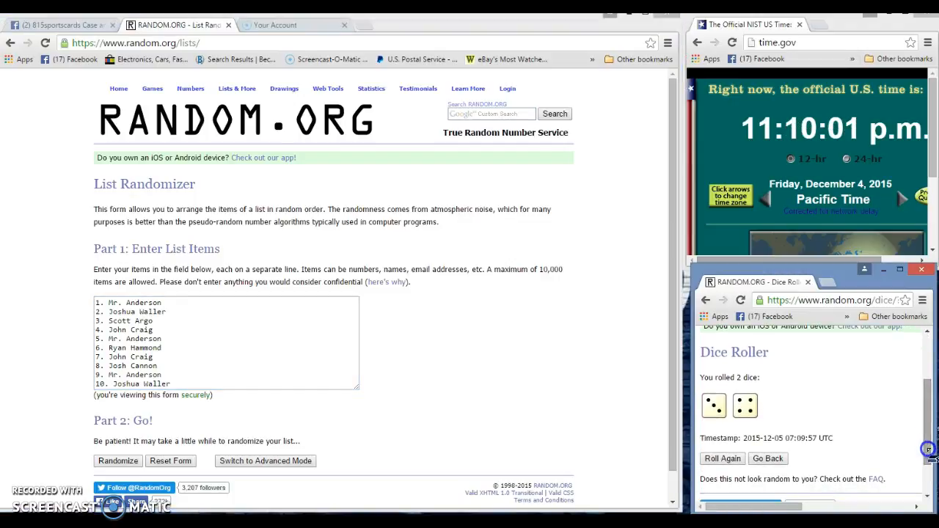
{"action": "mouse_move", "coordinate": [668, 188]}
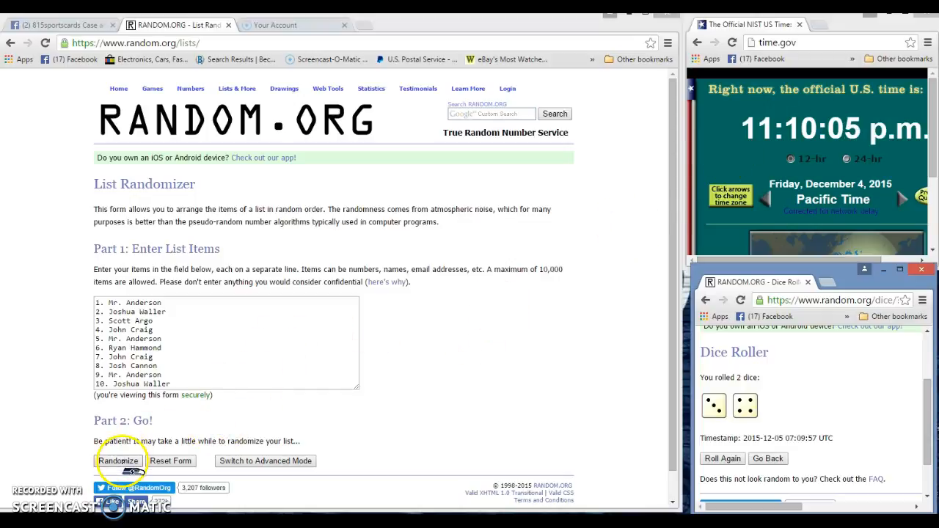
{"action": "left_click", "coordinate": [118, 461]}
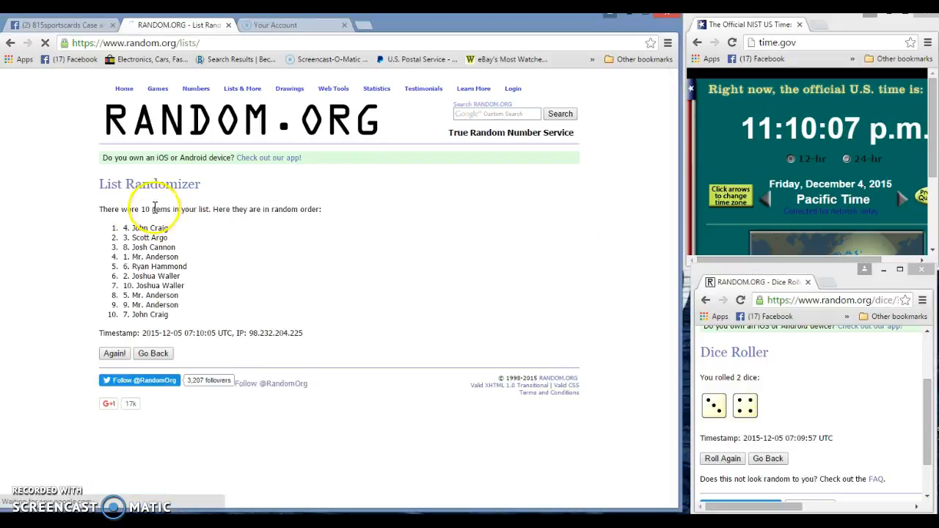
Confirm the list holds 10 items and reshuffle with Again! until randomized 7 times.
{"action": "left_click_drag", "start_coordinate": [132, 208], "coordinate": [187, 209]}
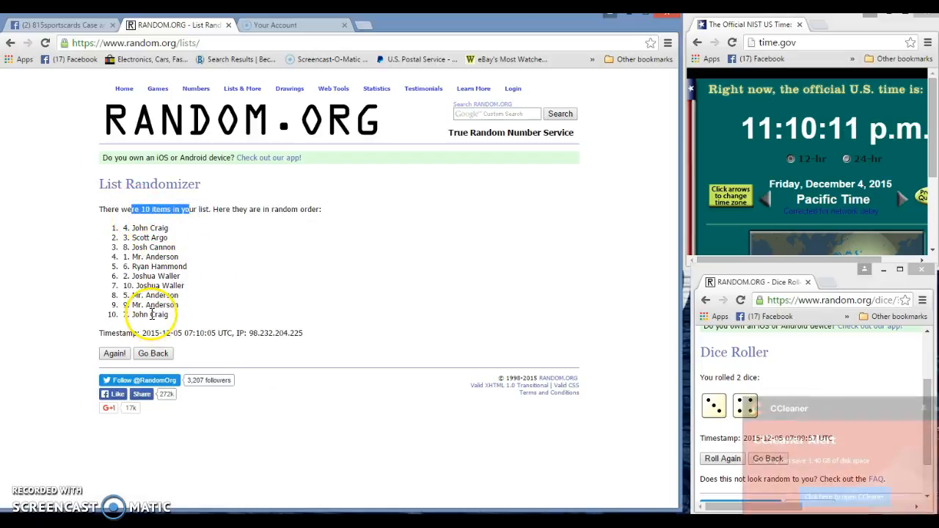
{"action": "left_click", "coordinate": [114, 354]}
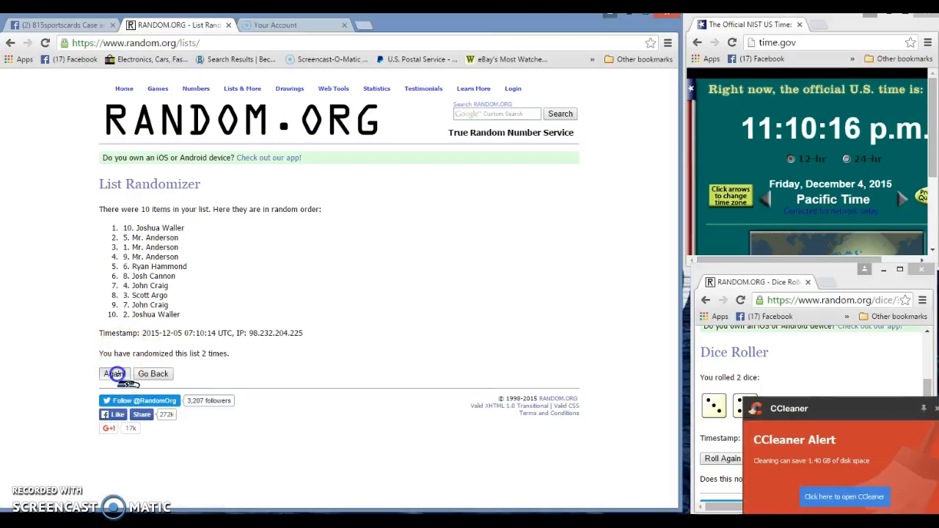
{"action": "left_click", "coordinate": [114, 374]}
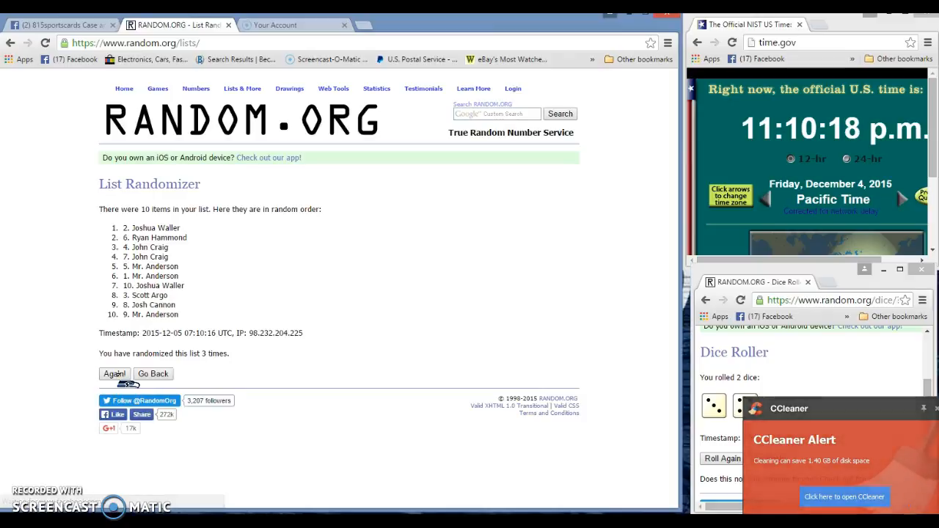
{"action": "left_click", "coordinate": [115, 374]}
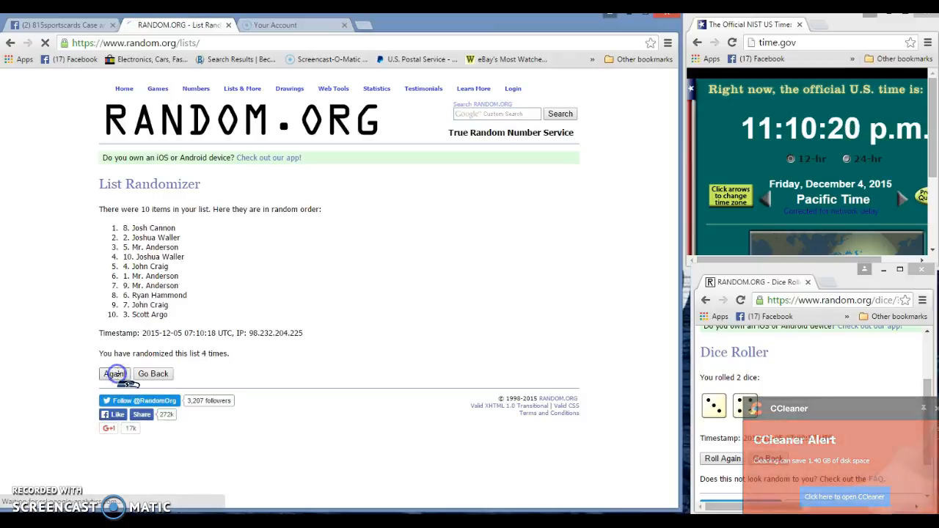
{"action": "left_click", "coordinate": [114, 374]}
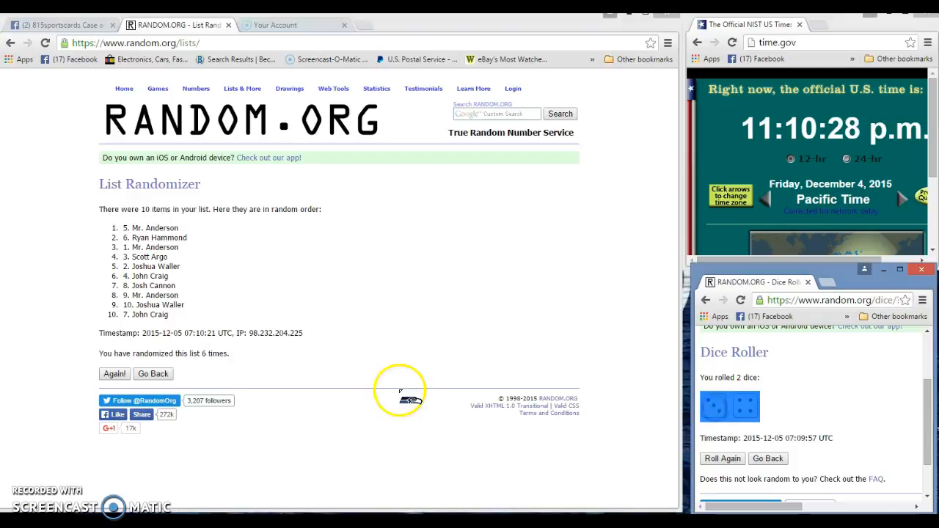
{"action": "mouse_move", "coordinate": [316, 349]}
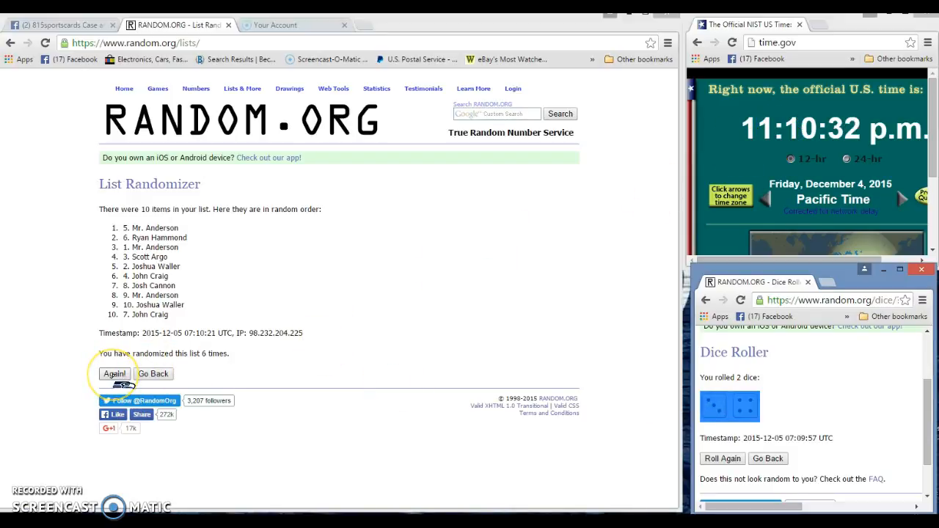
{"action": "left_click", "coordinate": [115, 374]}
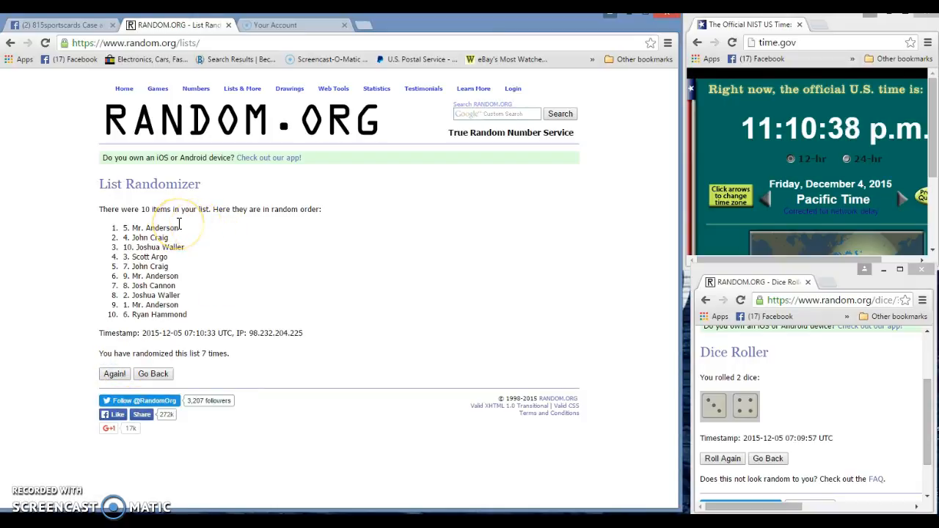
{"action": "mouse_move", "coordinate": [219, 238]}
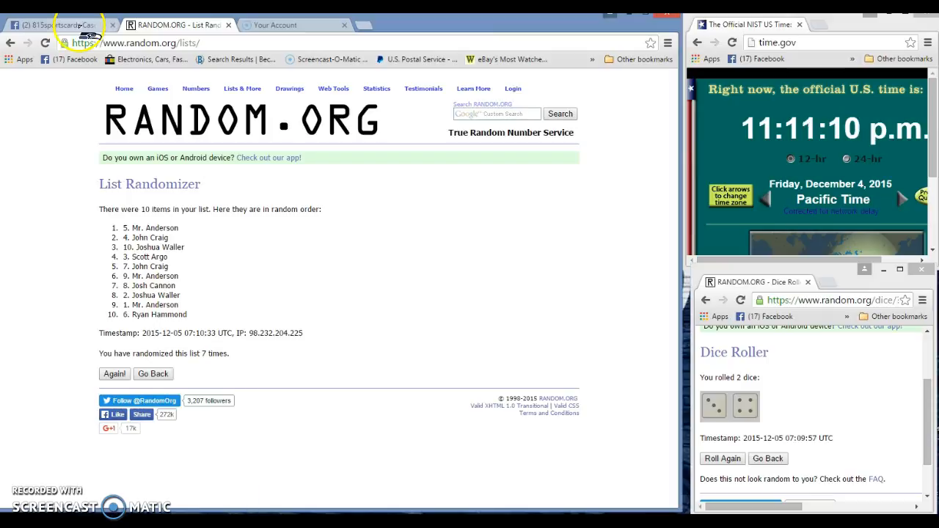
Return to the Facebook raffle thread and start a 'DONE' comment.
{"action": "left_click", "coordinate": [59, 23]}
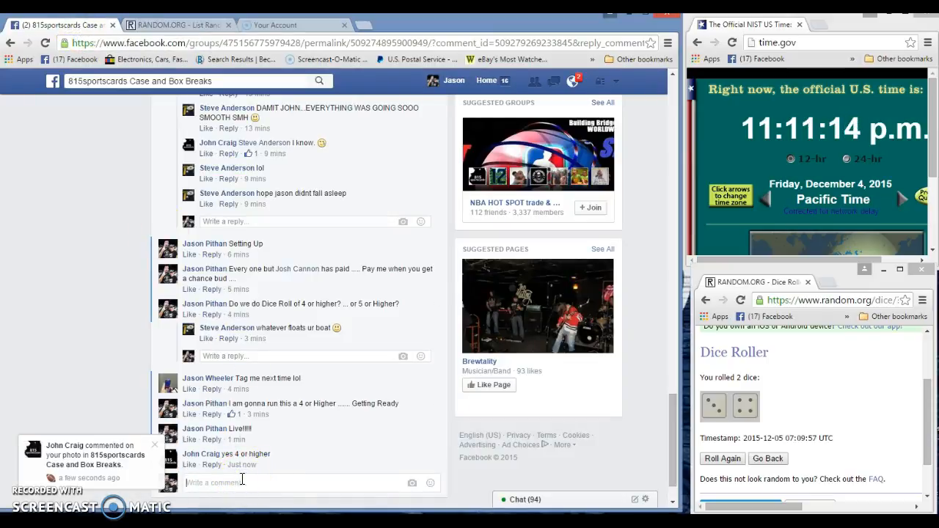
{"action": "type", "text": "DON"}
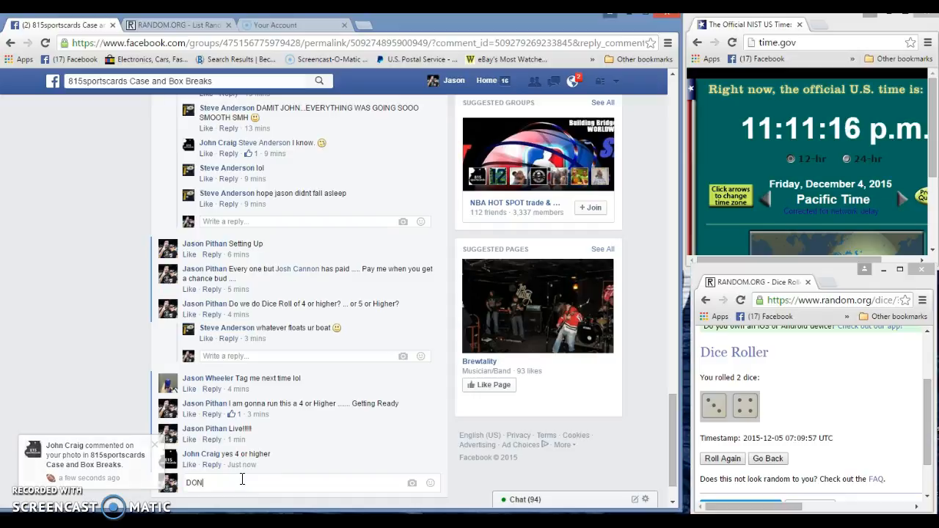